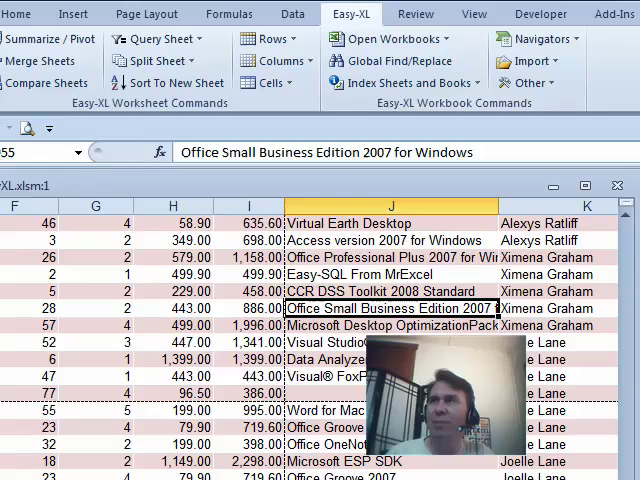
- Open the Easy-XL Navigators dropdown to list the workbook and worksheet navigators
click(538, 38)
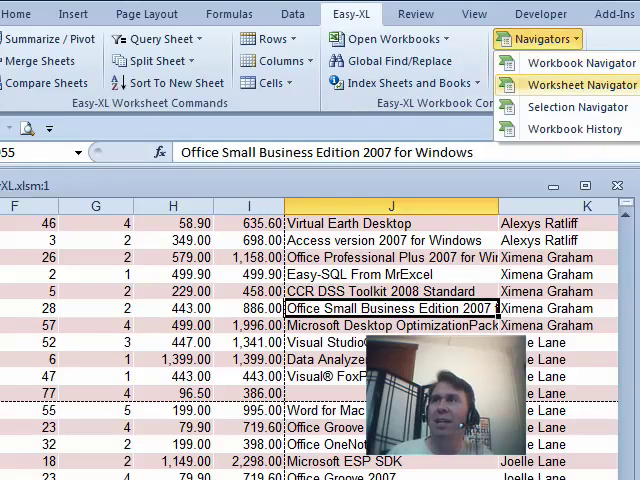